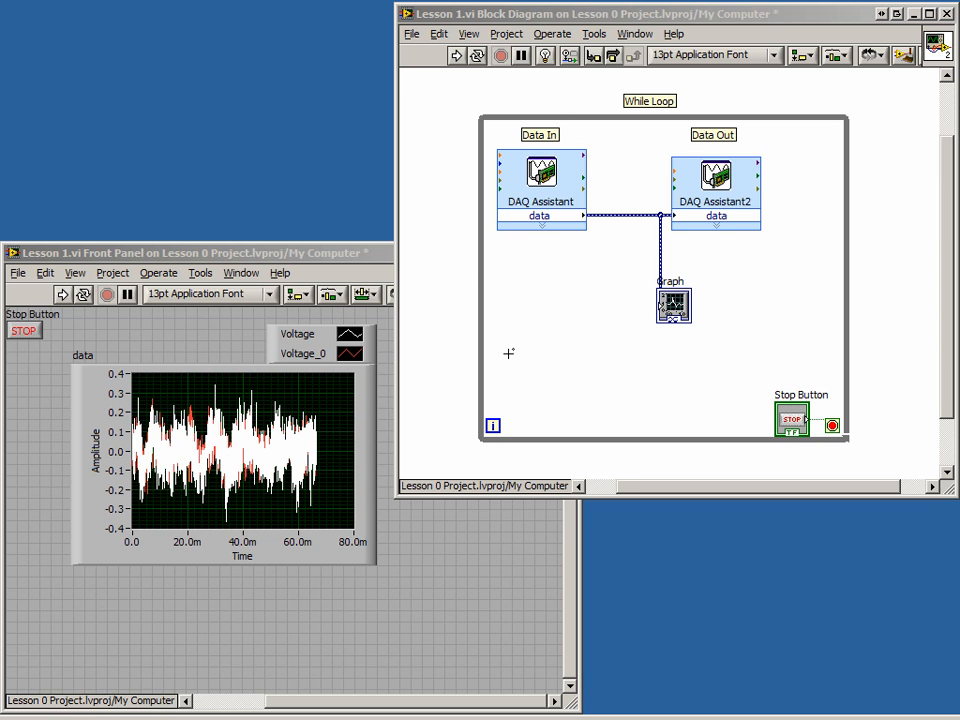
{"action": "mouse_move", "coordinate": [539, 302]}
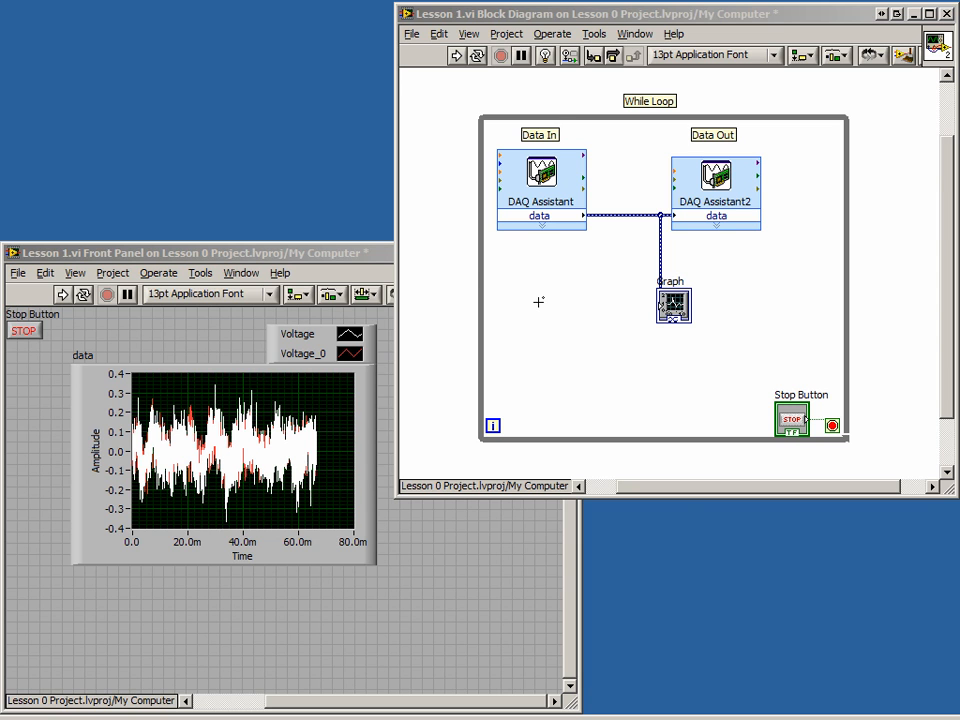
Step: Bring up the block diagram's Functions palette to locate the DAQmx DAQ Assistant
{"action": "right_click", "coordinate": [540, 300]}
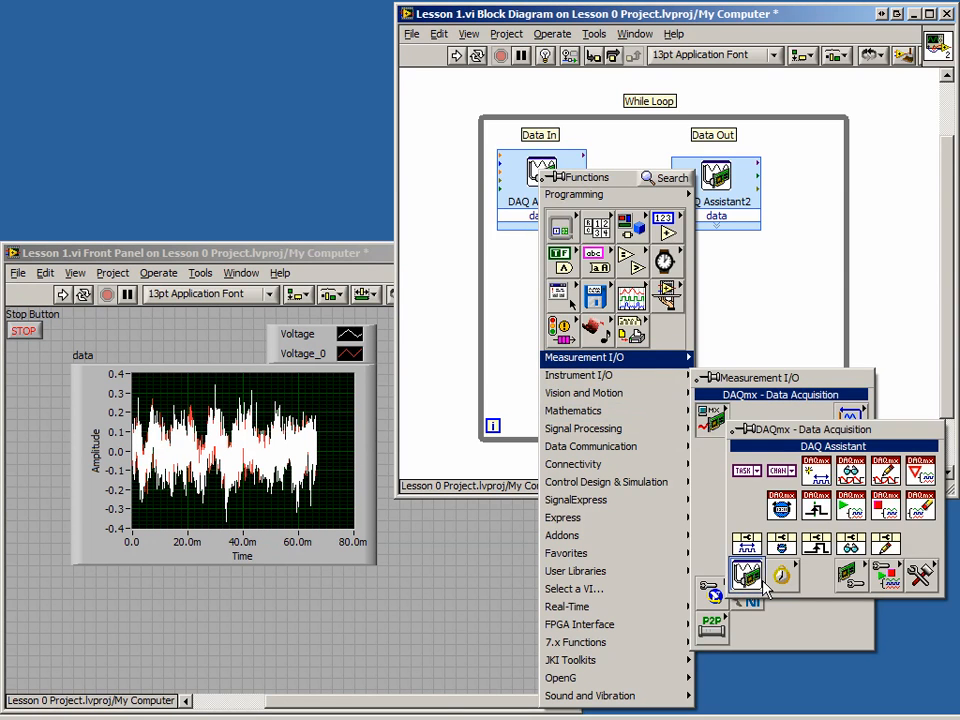
Step: Place a DAQ Assistant in the while loop and choose Acquire Signals > Digital Input > Line Input
{"action": "left_click", "coordinate": [745, 575]}
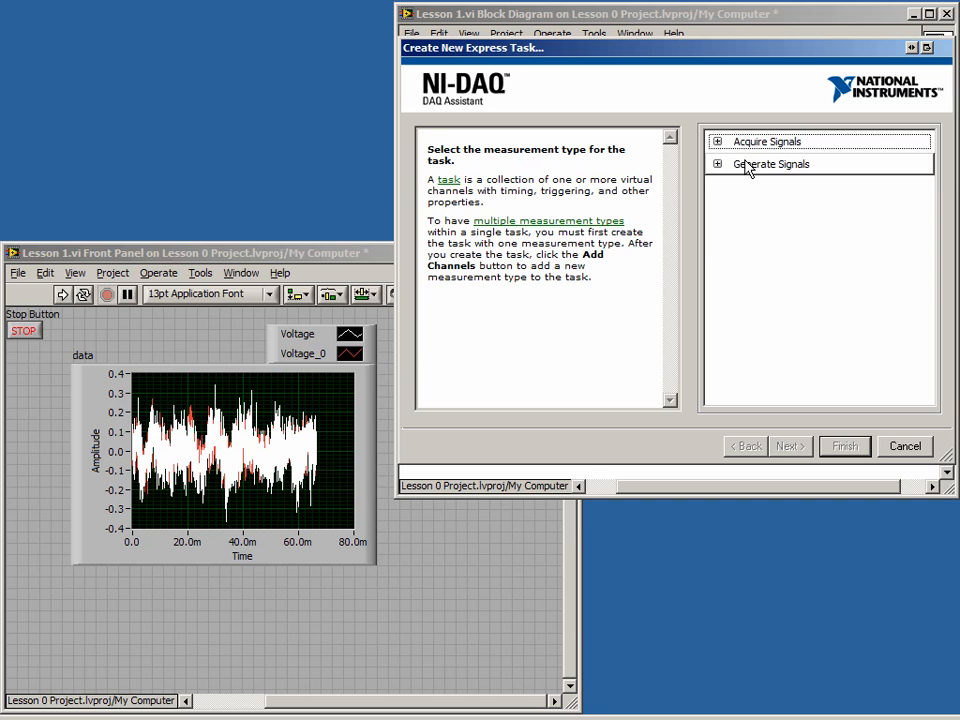
{"action": "left_click", "coordinate": [718, 141]}
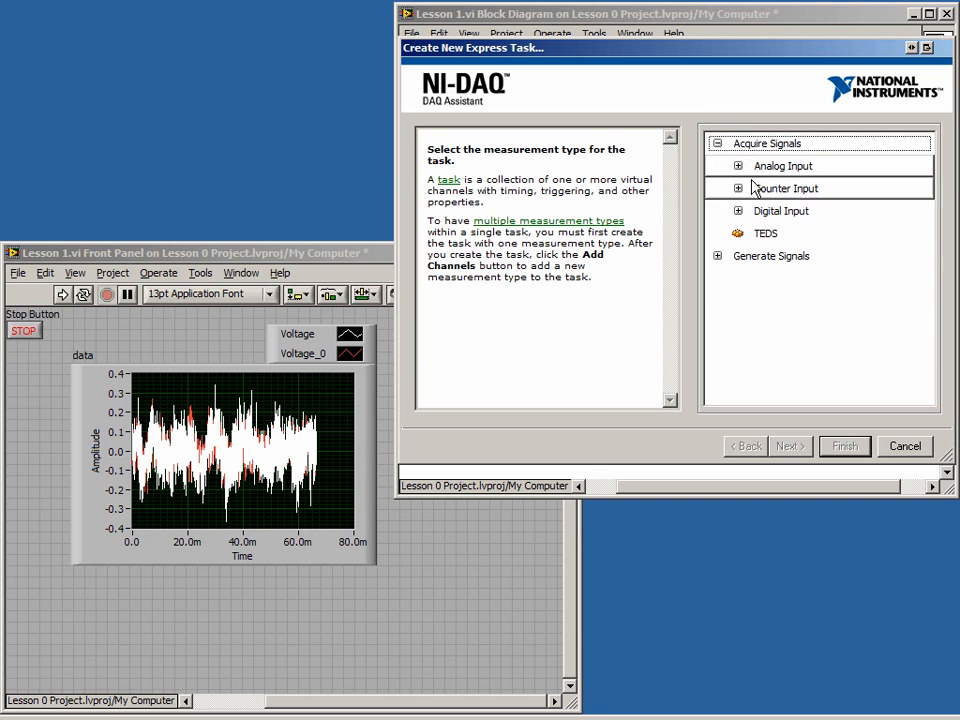
{"action": "left_click", "coordinate": [738, 211]}
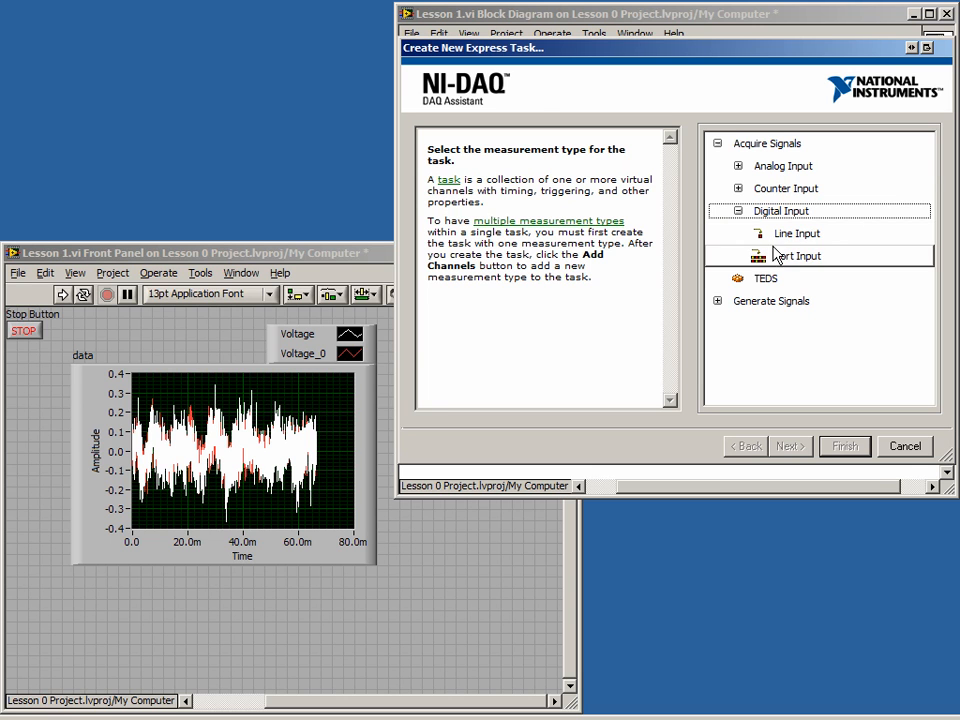
{"action": "double_click", "coordinate": [796, 255]}
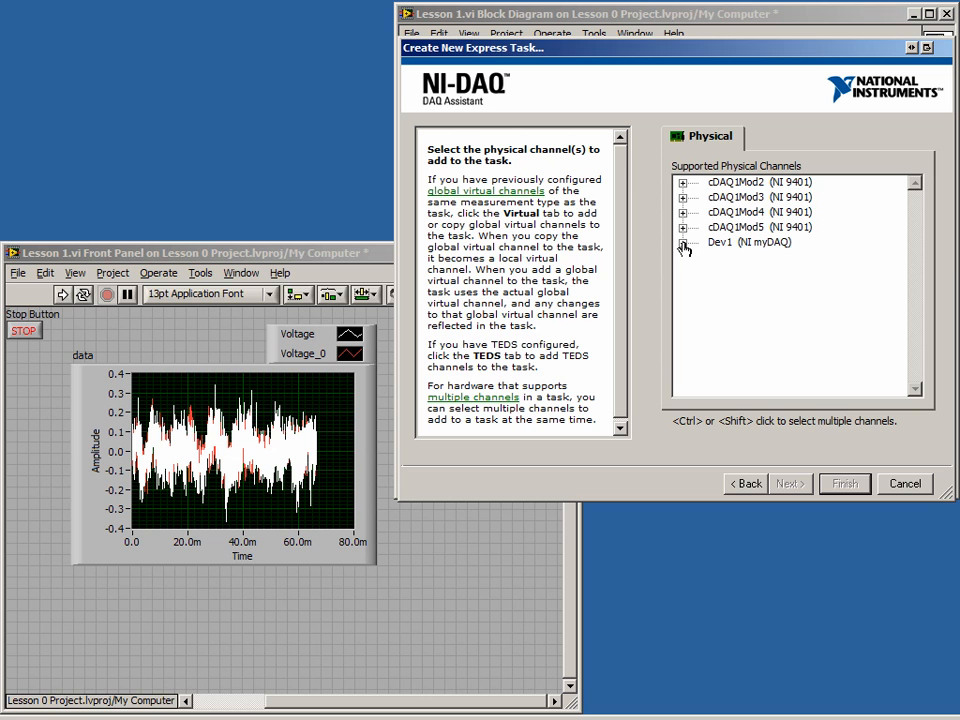
Step: Add myDAQ Dev1 port0/line0 through line7 as the task's eight channels
{"action": "left_click", "coordinate": [684, 242]}
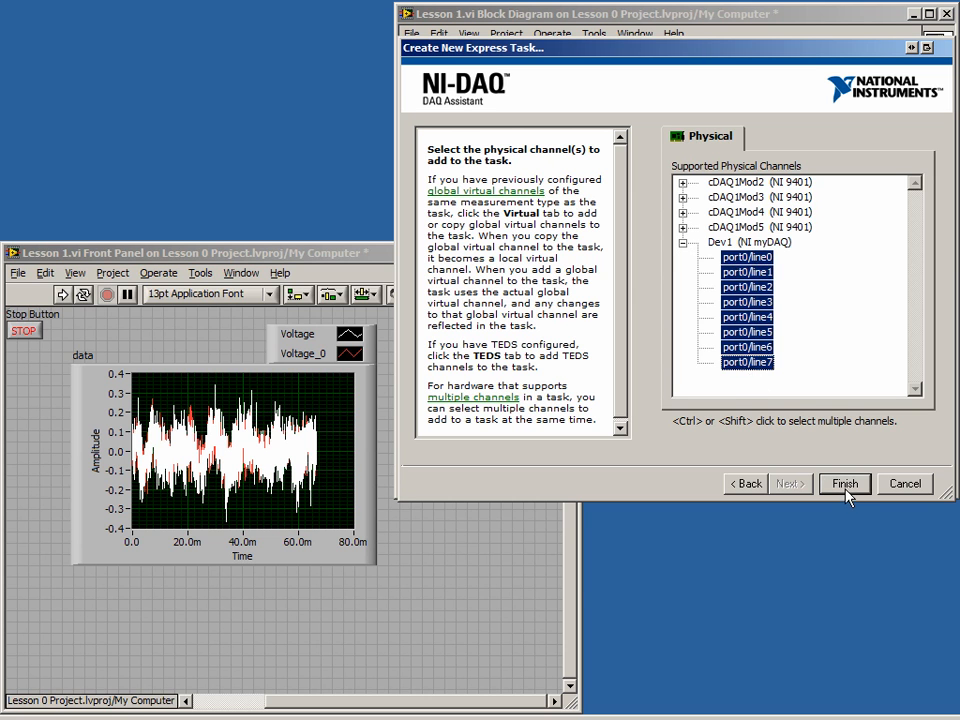
{"action": "left_click", "coordinate": [843, 483]}
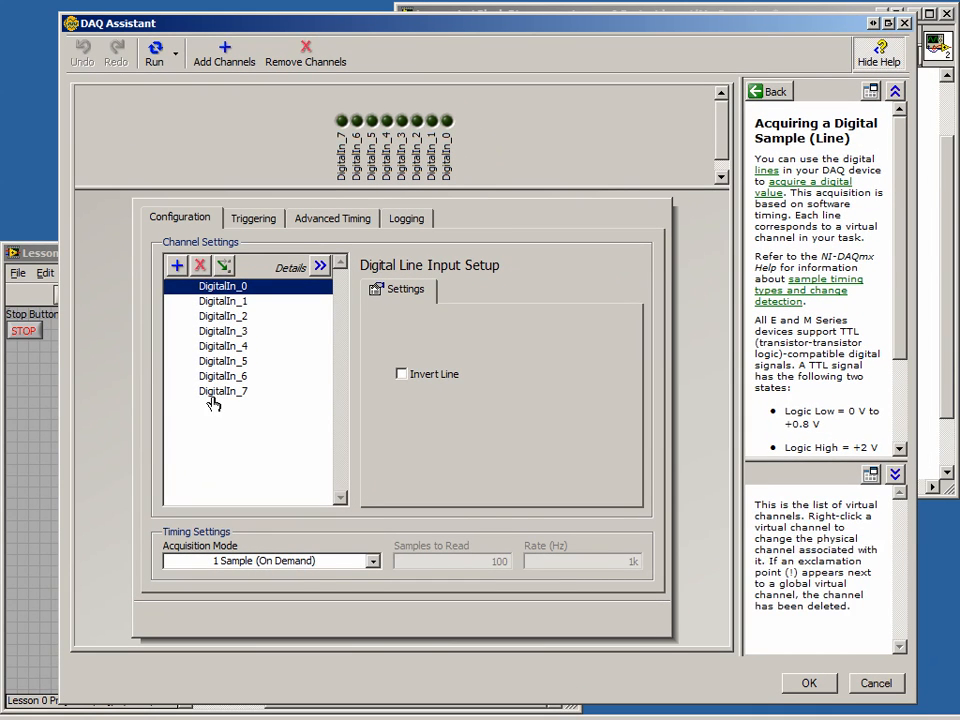
Step: Select DigitalIn_0 through DigitalIn_7 and enable Invert Line for them
{"action": "left_click", "coordinate": [401, 373]}
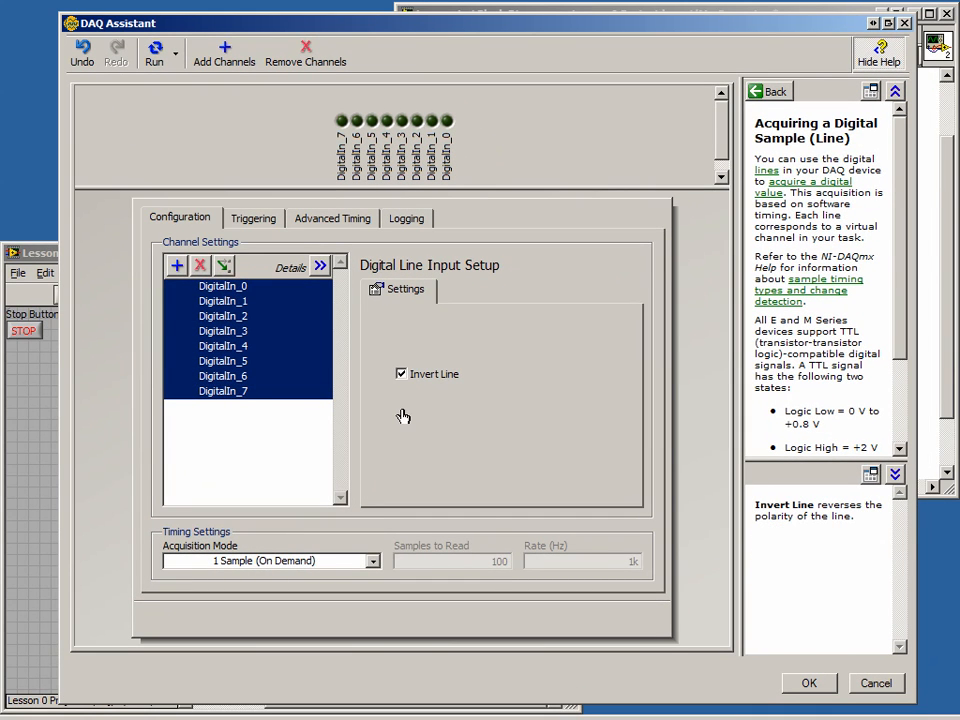
{"action": "left_click", "coordinate": [222, 331]}
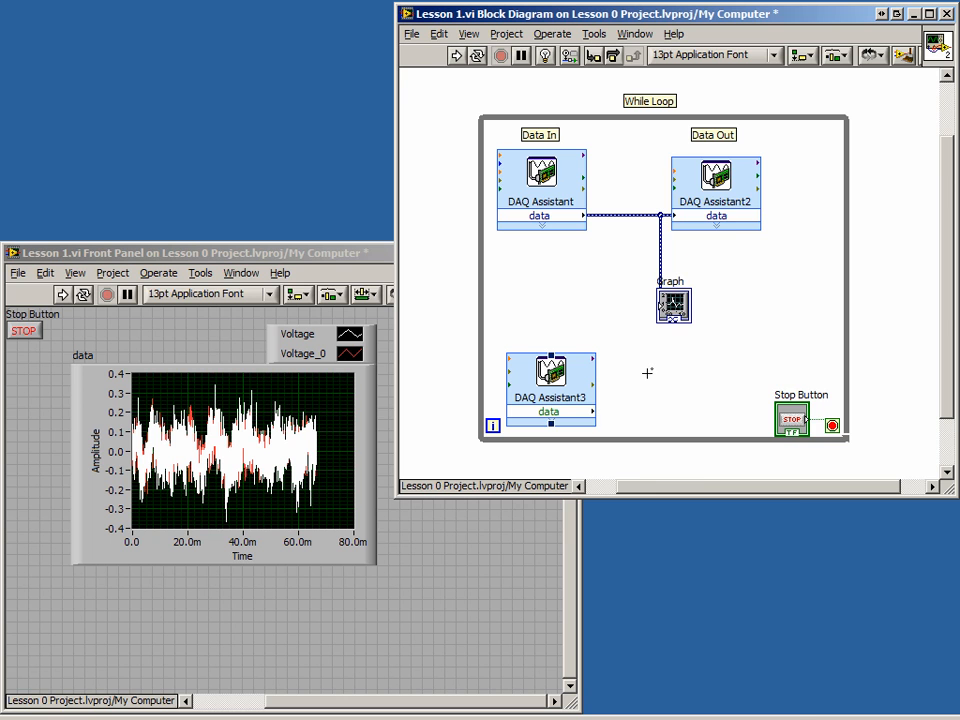
Step: Bring up the Programming > Boolean functions on the block diagram
{"action": "right_click", "coordinate": [647, 373]}
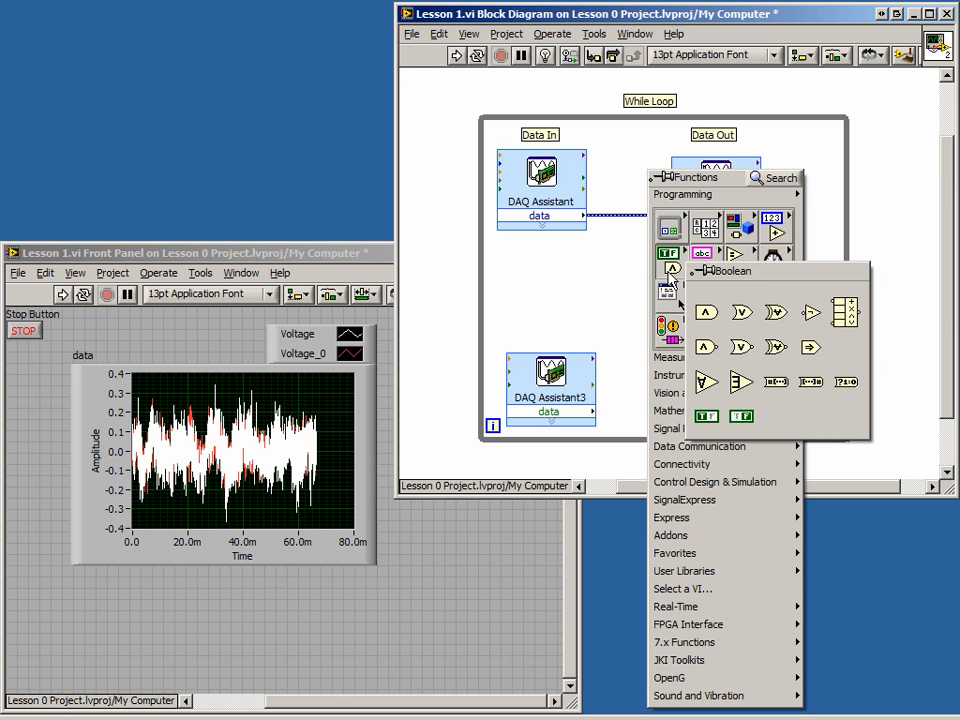